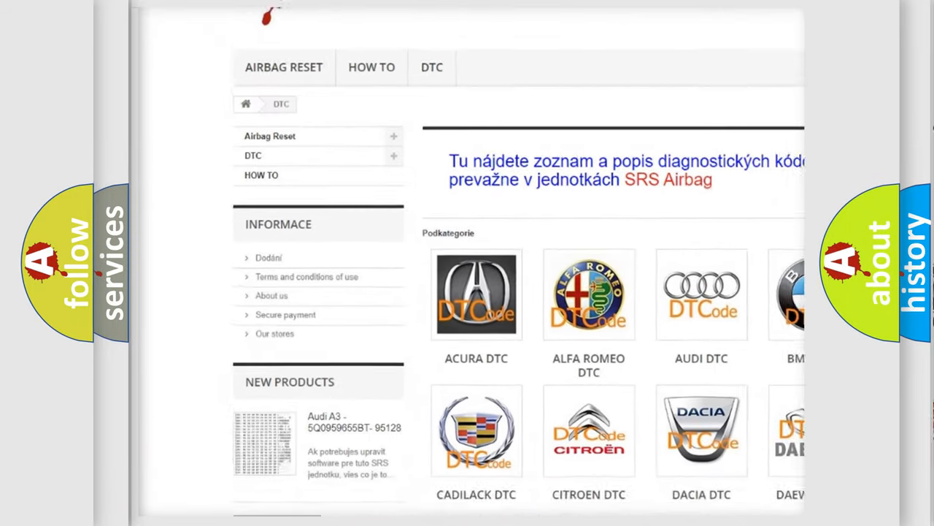
scroll("down", 3)
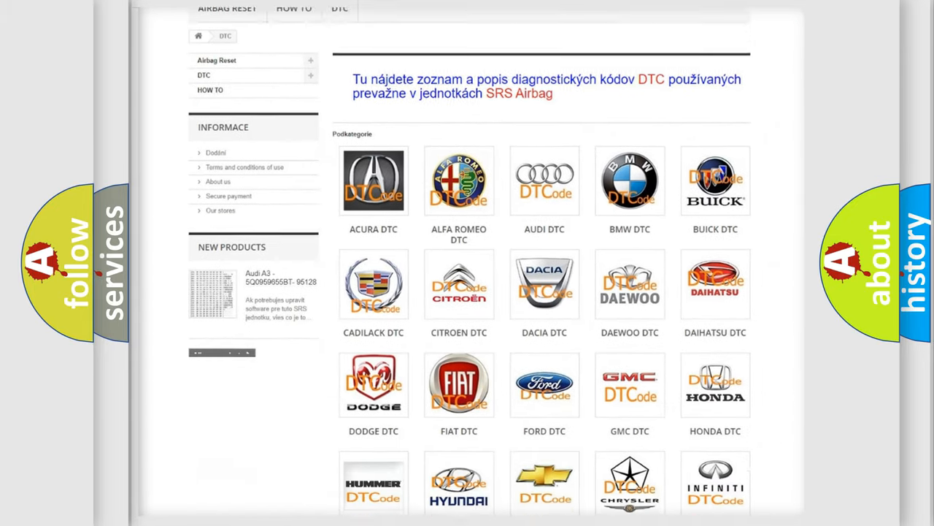
scroll("down", 3)
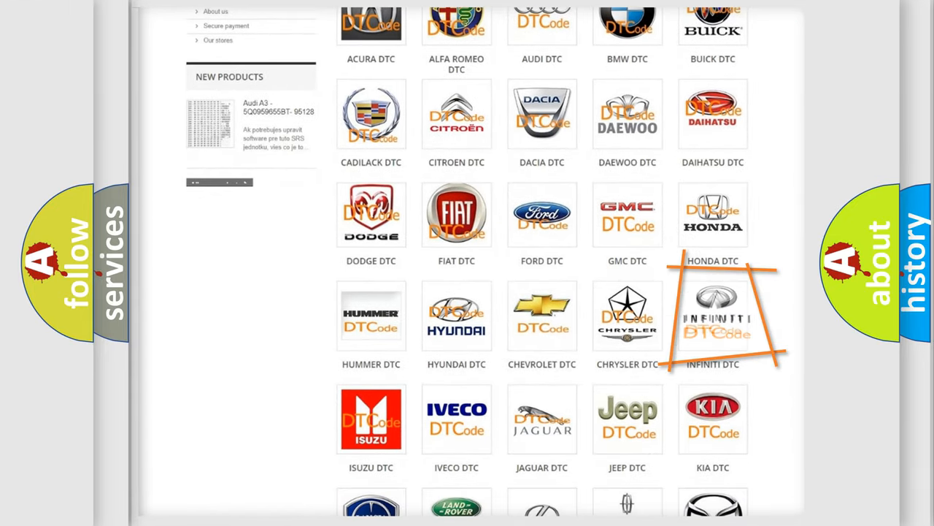